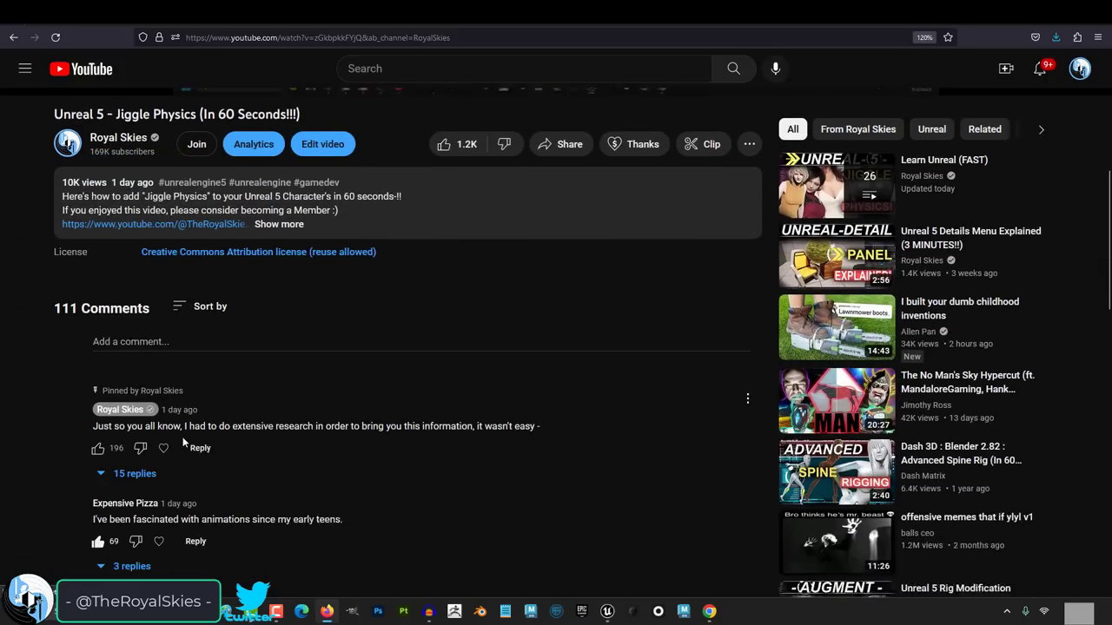
Set the duplicated Spring Controller's Spring Bone to the butt bone in Details.
{"action": "scroll", "scroll_direction": "down", "scroll_amount": 3}
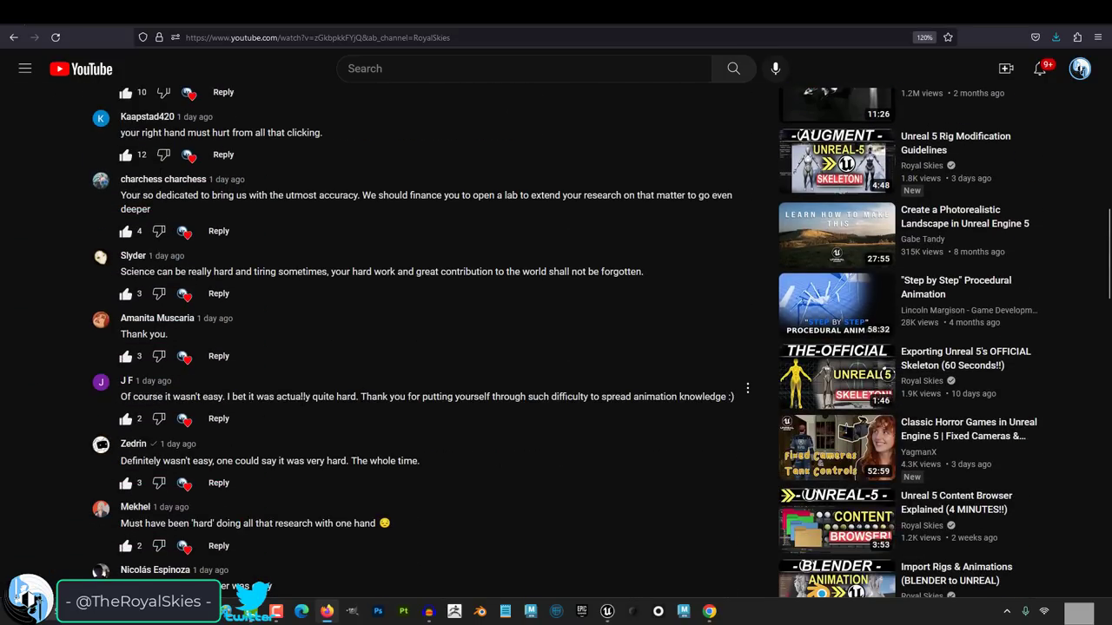
{"action": "scroll", "scroll_direction": "down", "scroll_amount": 3}
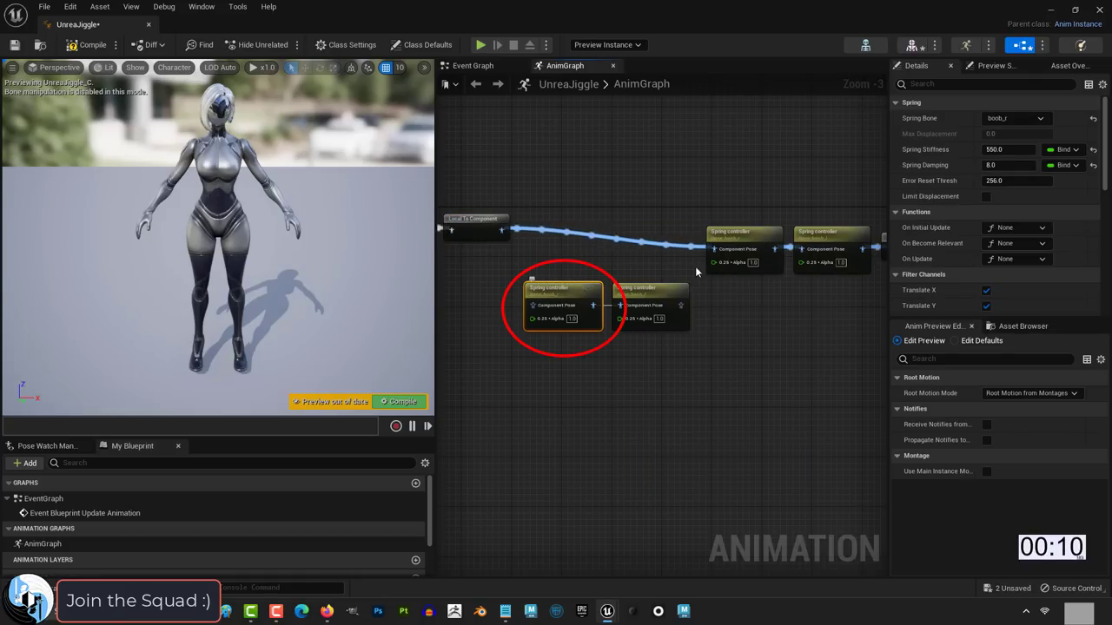
{"action": "left_click", "coordinate": [1016, 118]}
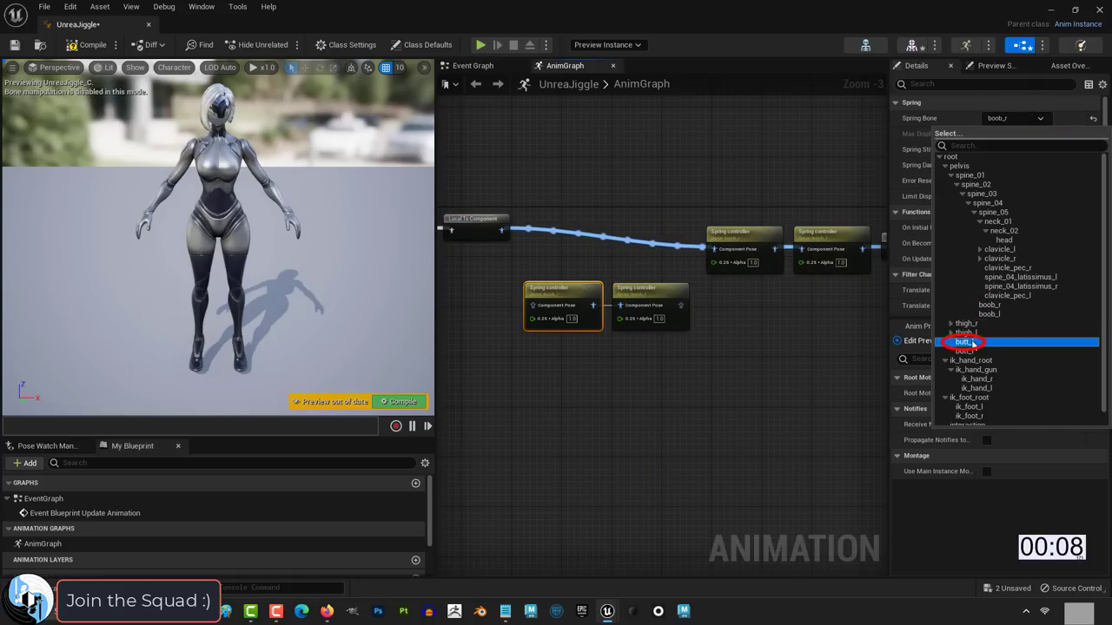
{"action": "left_click", "coordinate": [965, 337]}
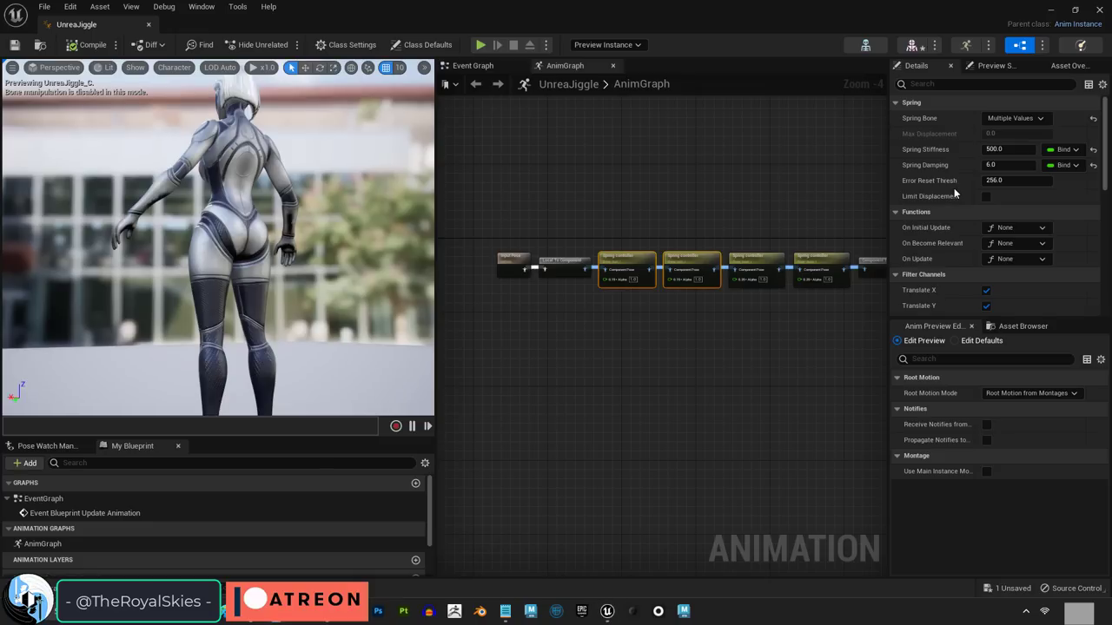
{"action": "mouse_move", "coordinate": [951, 165]}
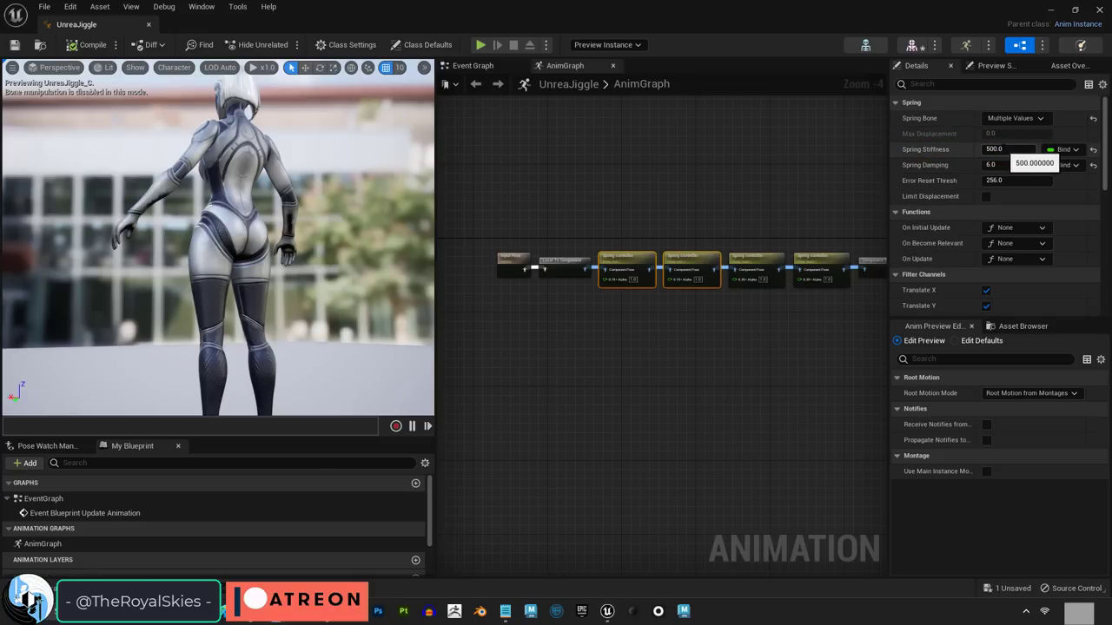
Scroll the Details panel to the new springs' stiffness, damping and alpha scale settings.
{"action": "scroll", "scroll_direction": "down", "scroll_amount": 3}
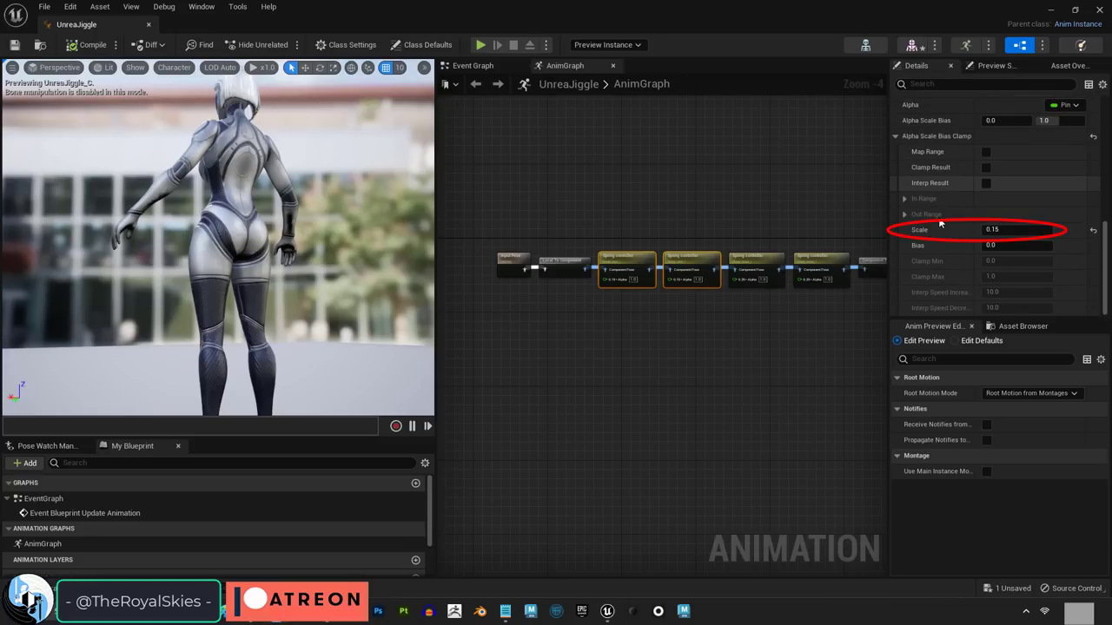
{"action": "mouse_move", "coordinate": [92, 44]}
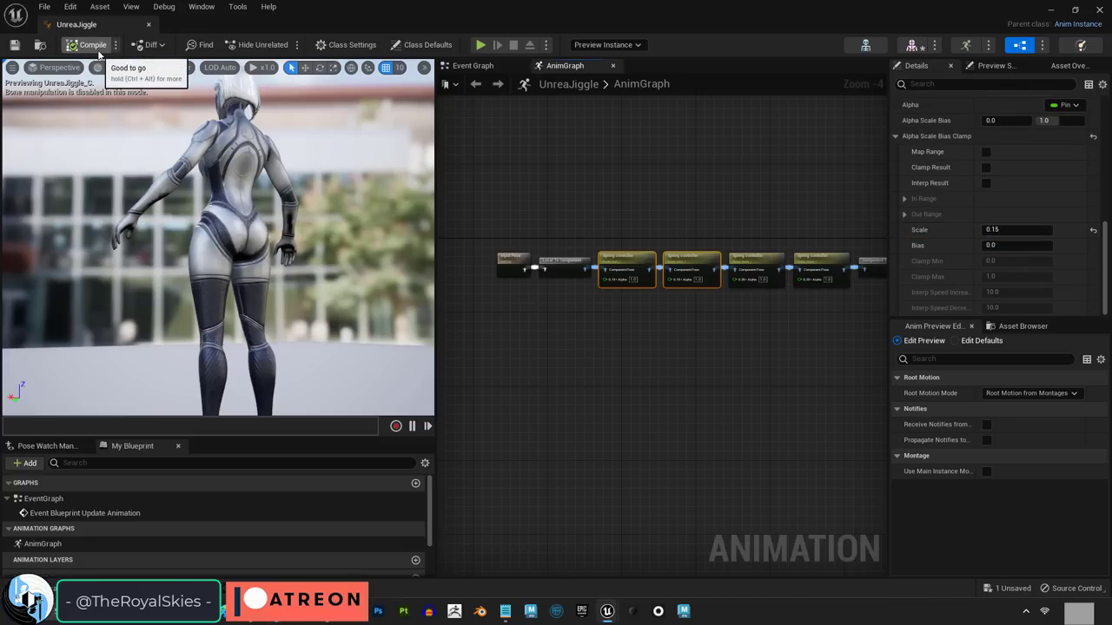